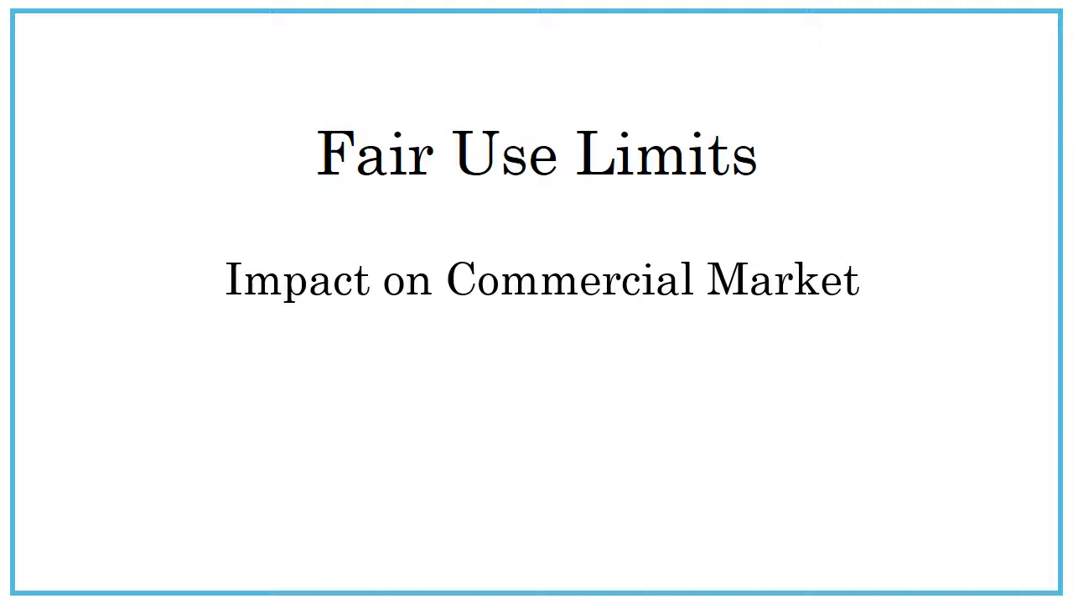
type("Keep it Short")
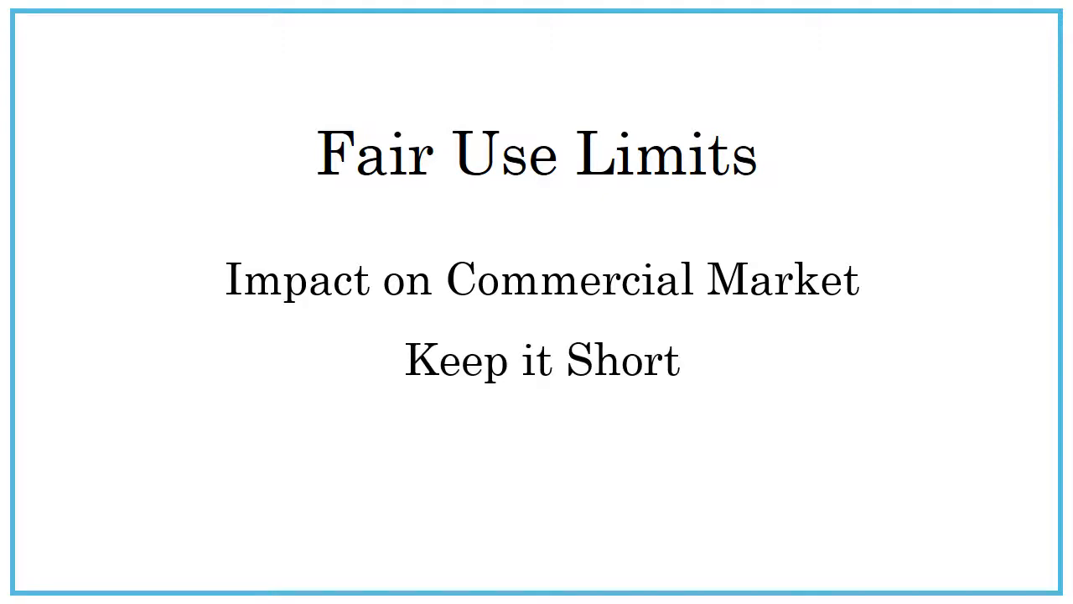